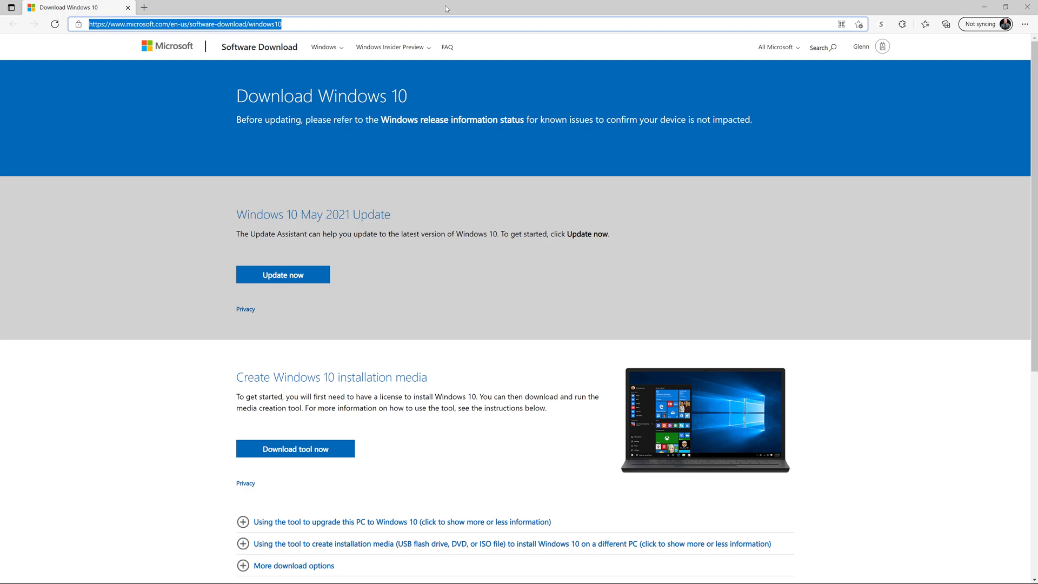
Expand the 'Using the tool to create installation media' instructions and scroll through them.
{"action": "left_click", "coordinate": [179, 23]}
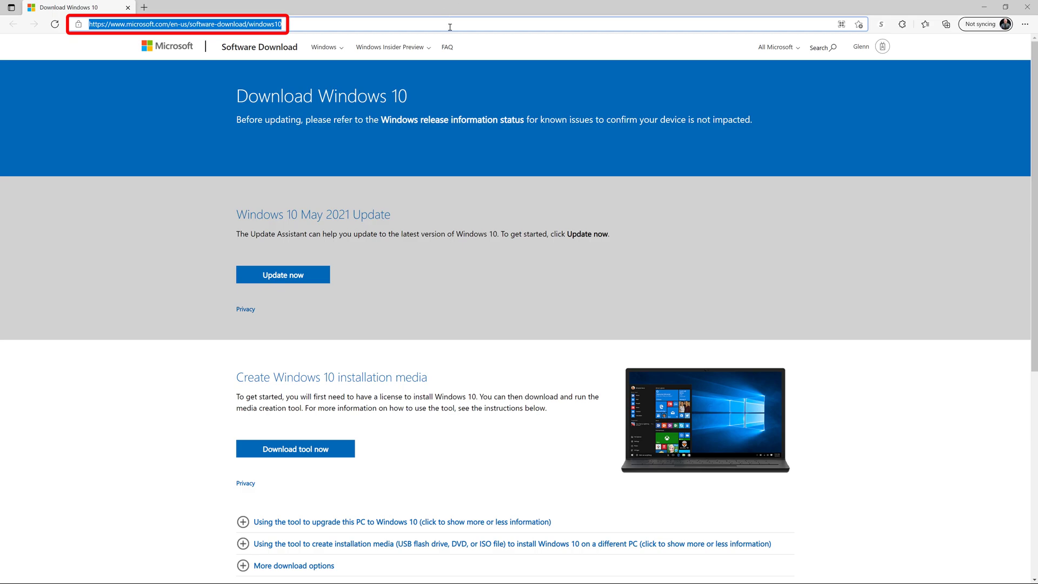
{"action": "mouse_move", "coordinate": [232, 458]}
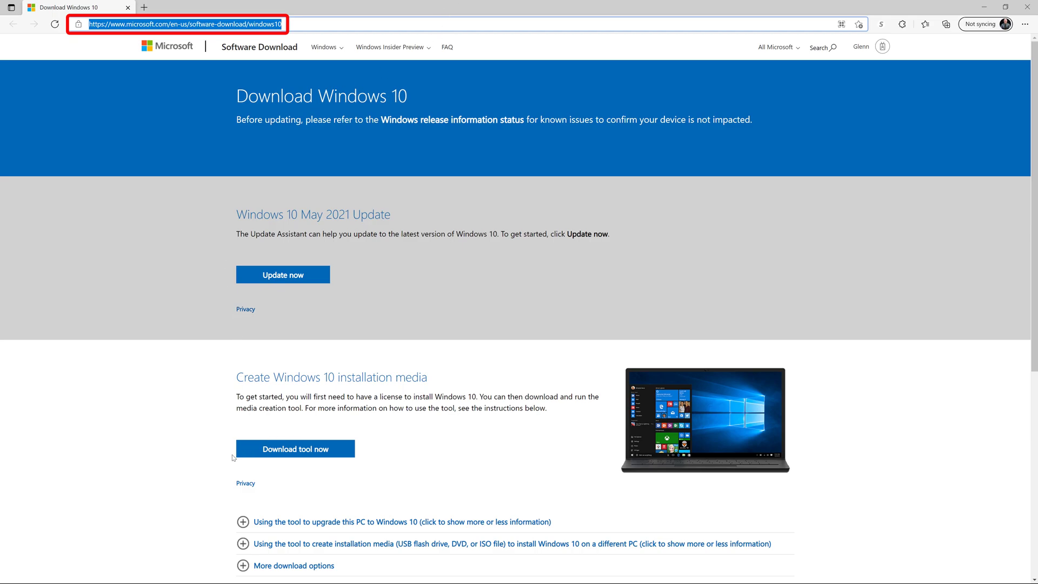
{"action": "mouse_move", "coordinate": [230, 457]}
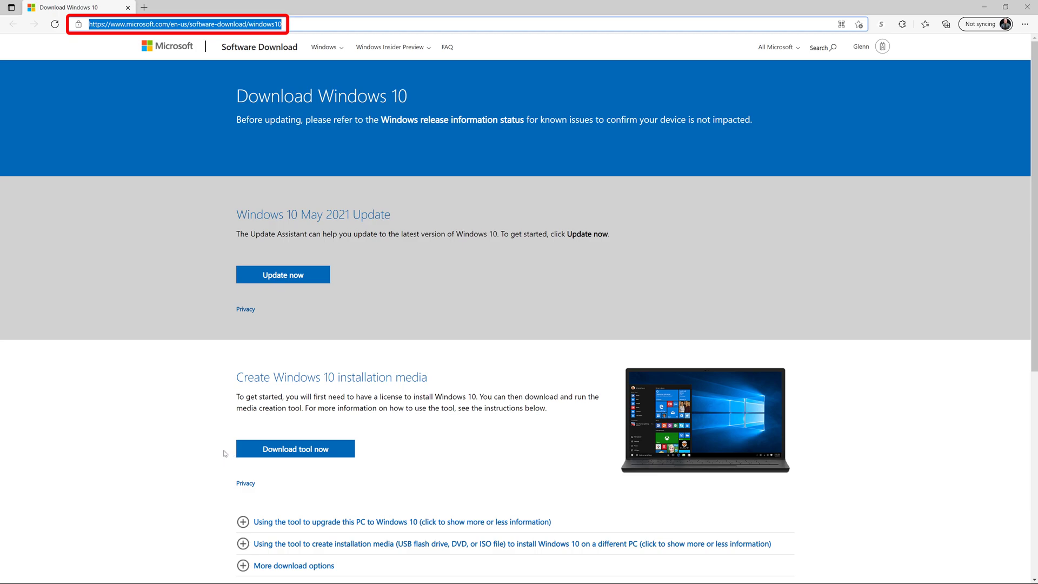
{"action": "mouse_move", "coordinate": [218, 453]}
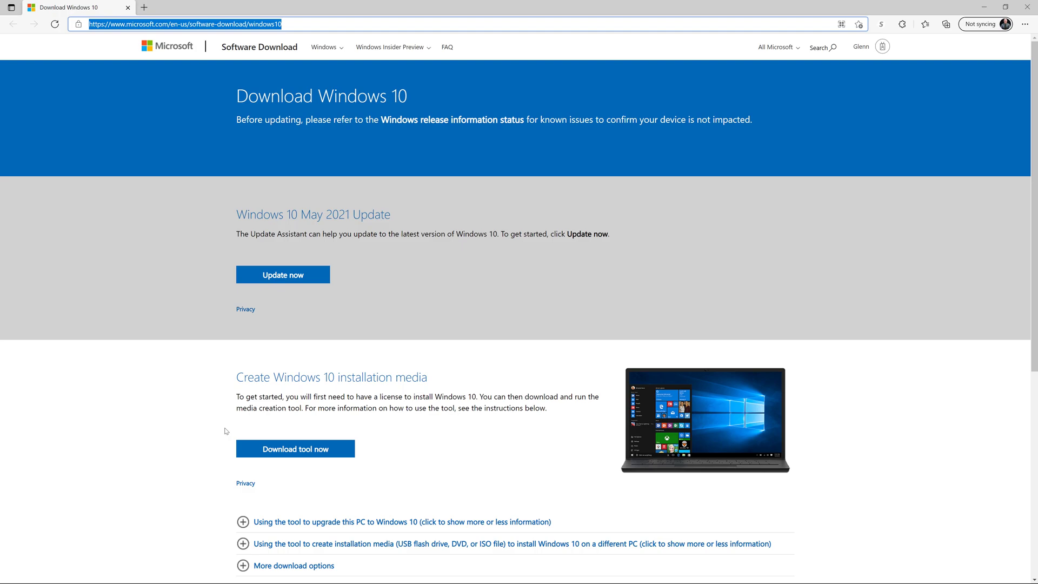
{"action": "mouse_move", "coordinate": [223, 425]}
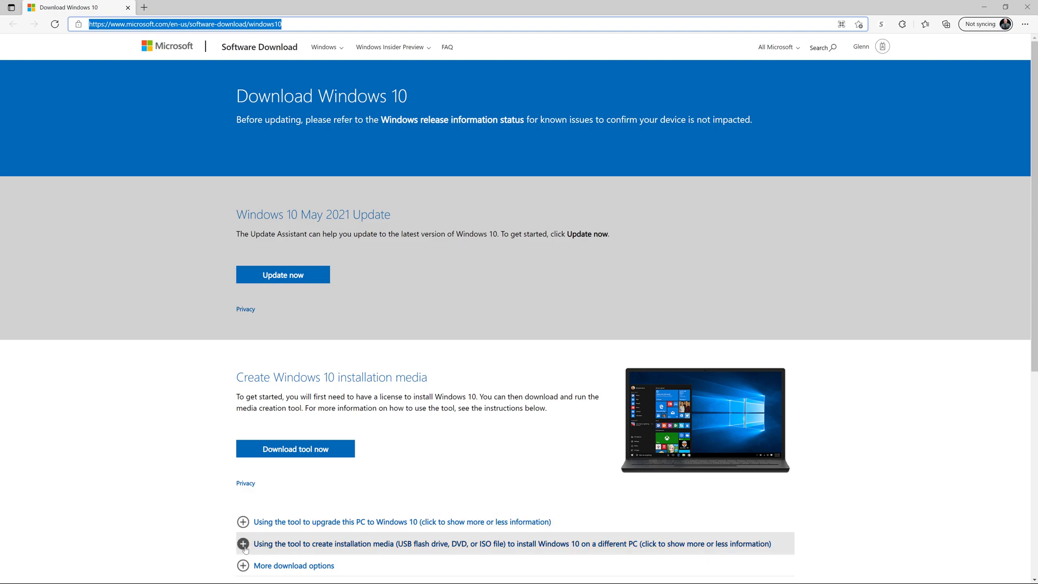
{"action": "left_click", "coordinate": [243, 543]}
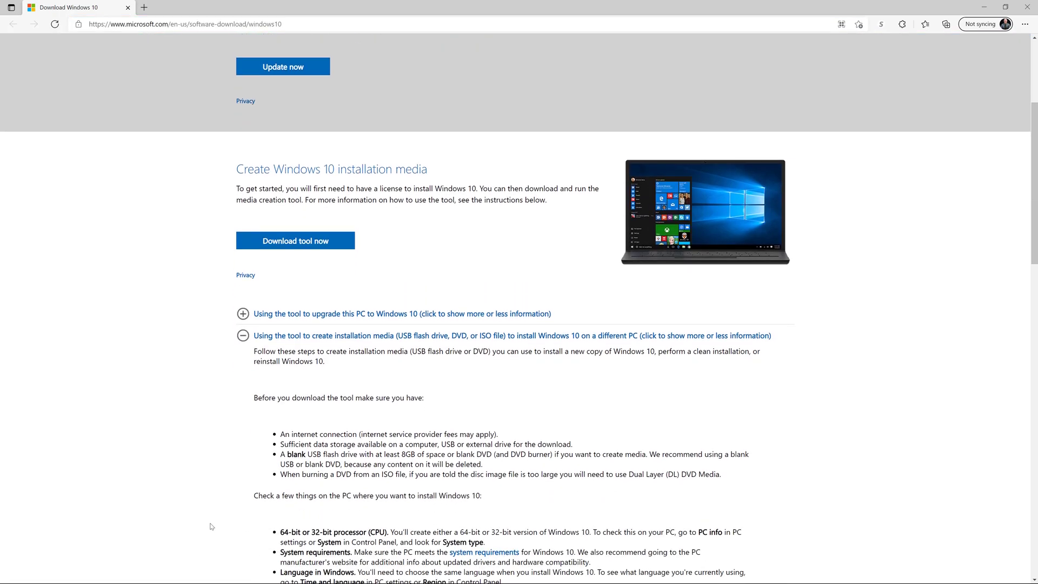
{"action": "scroll", "scroll_direction": "down", "scroll_amount": 3}
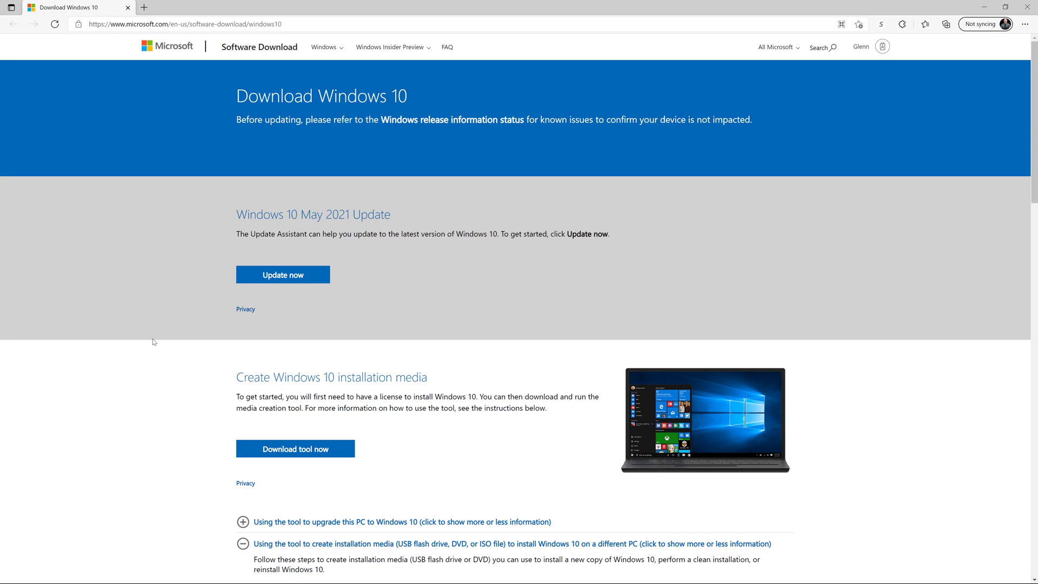
{"action": "mouse_move", "coordinate": [309, 337]}
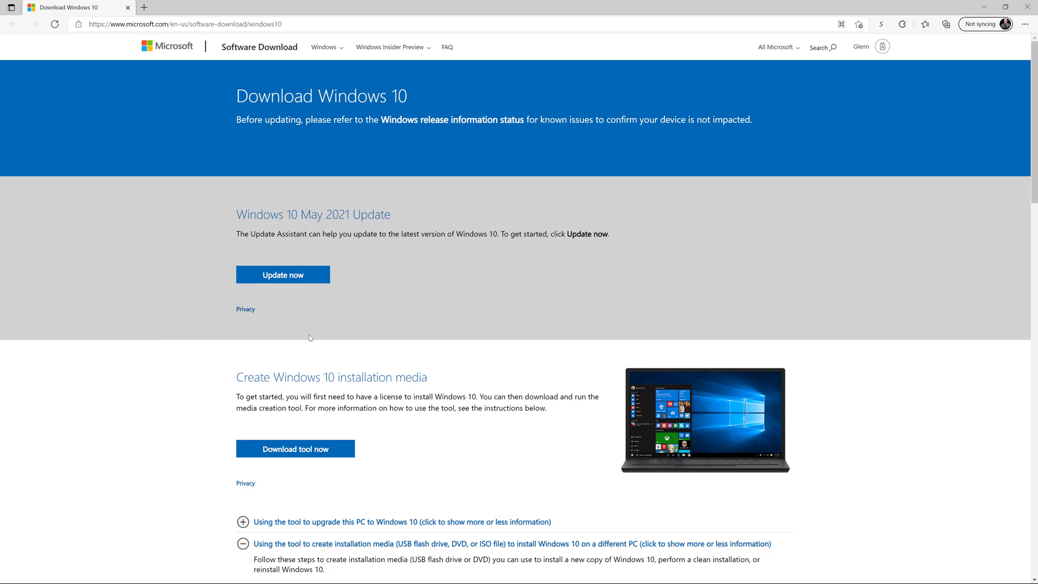
Download the tool and select MediaCreationTool21H1.exe in the Downloads folder.
{"action": "left_click", "coordinate": [295, 448]}
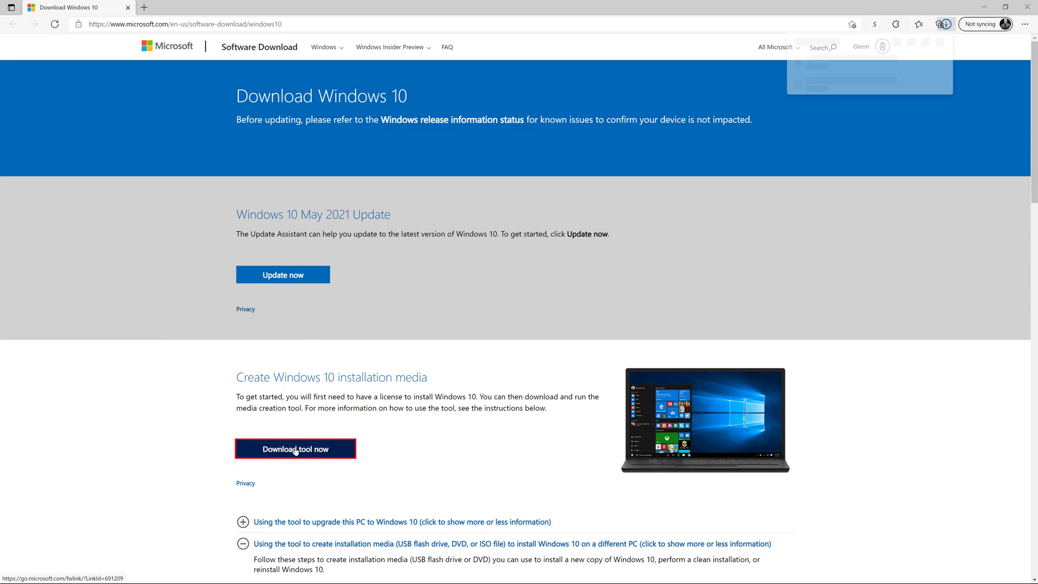
{"action": "left_click", "coordinate": [295, 449]}
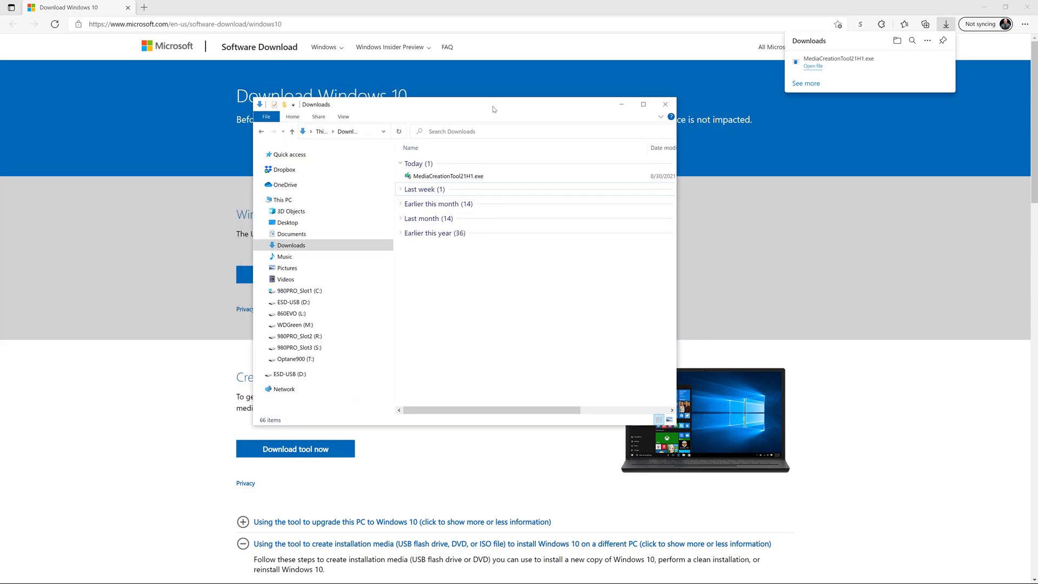
{"action": "mouse_move", "coordinate": [447, 175]}
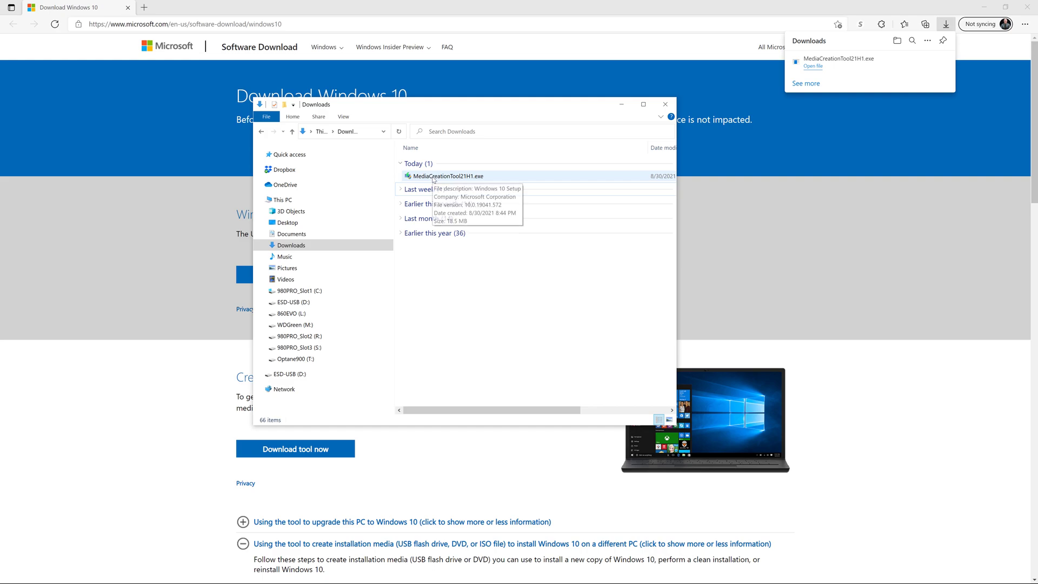
{"action": "left_click", "coordinate": [448, 177]}
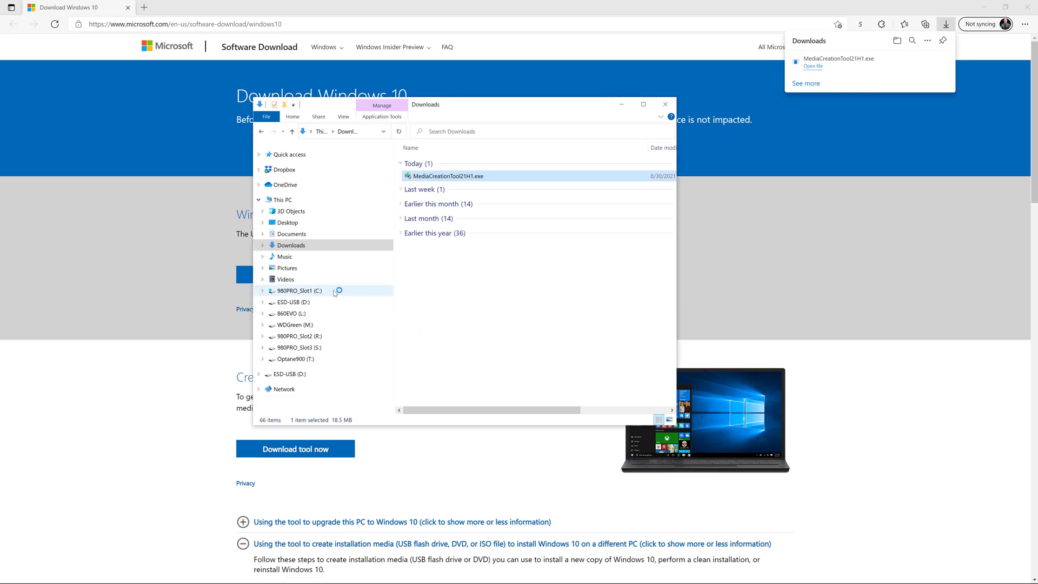
Launch MediaCreationTool21H1.exe and accept the Windows 10 license terms.
{"action": "double_click", "coordinate": [449, 175]}
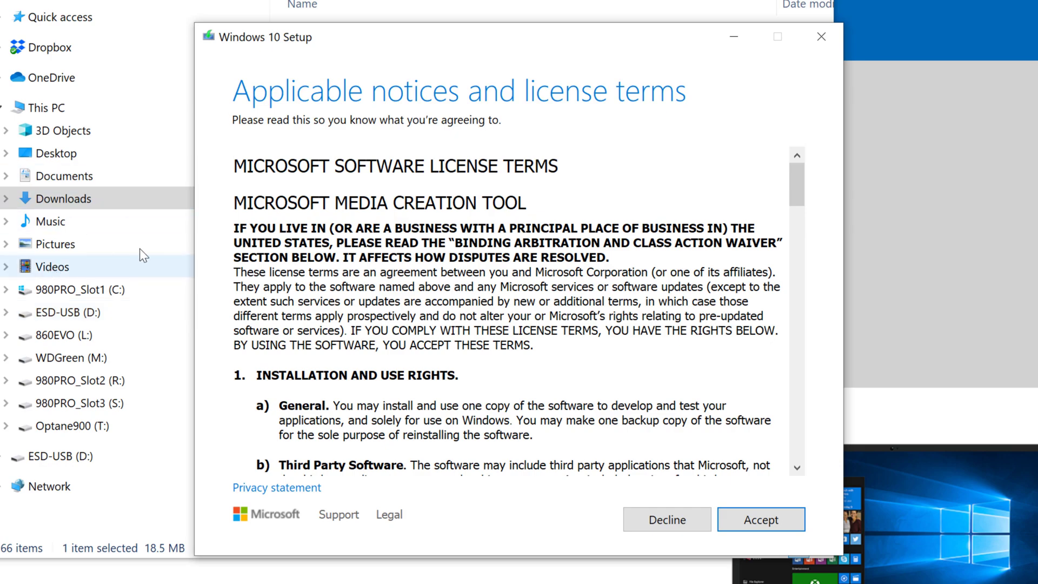
{"action": "left_click", "coordinate": [760, 519]}
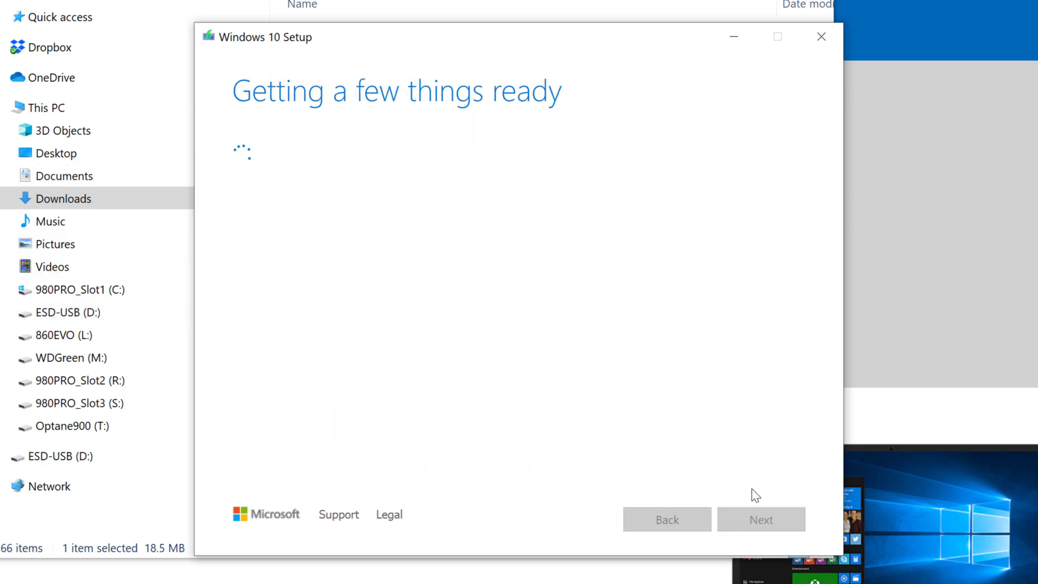
{"action": "mouse_move", "coordinate": [733, 294]}
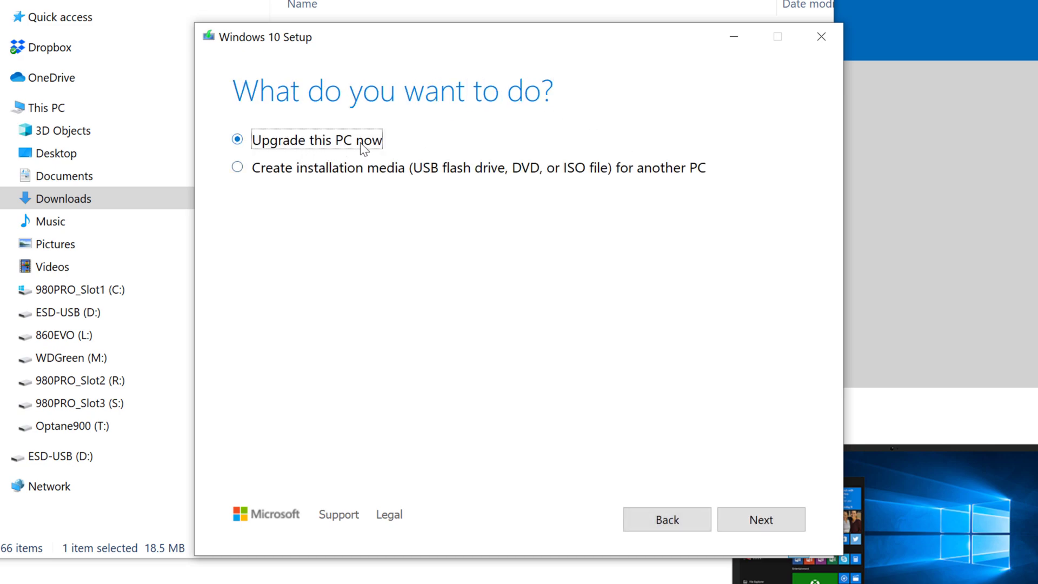
{"action": "mouse_move", "coordinate": [484, 133]}
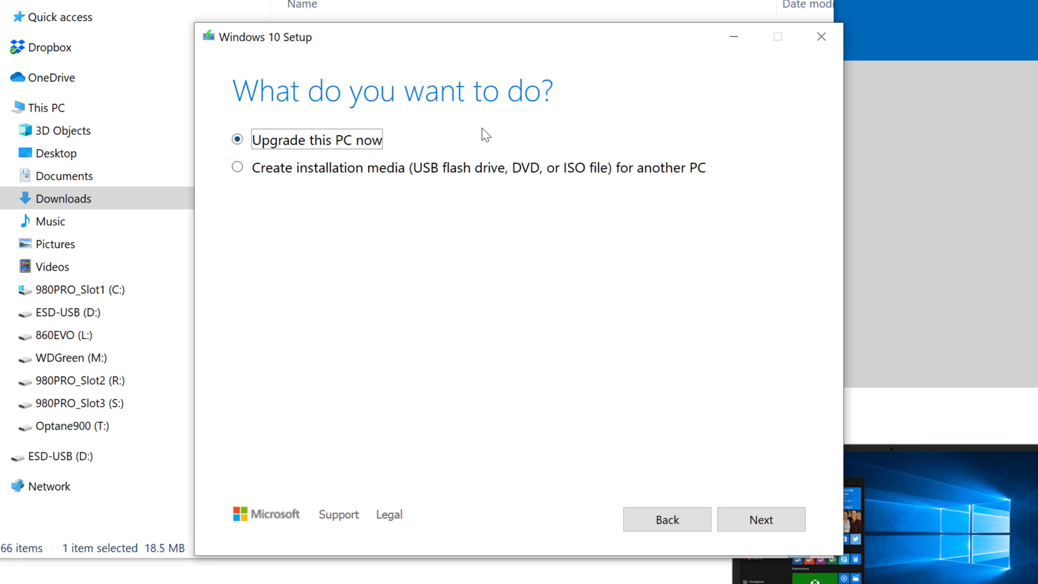
{"action": "mouse_move", "coordinate": [238, 167]}
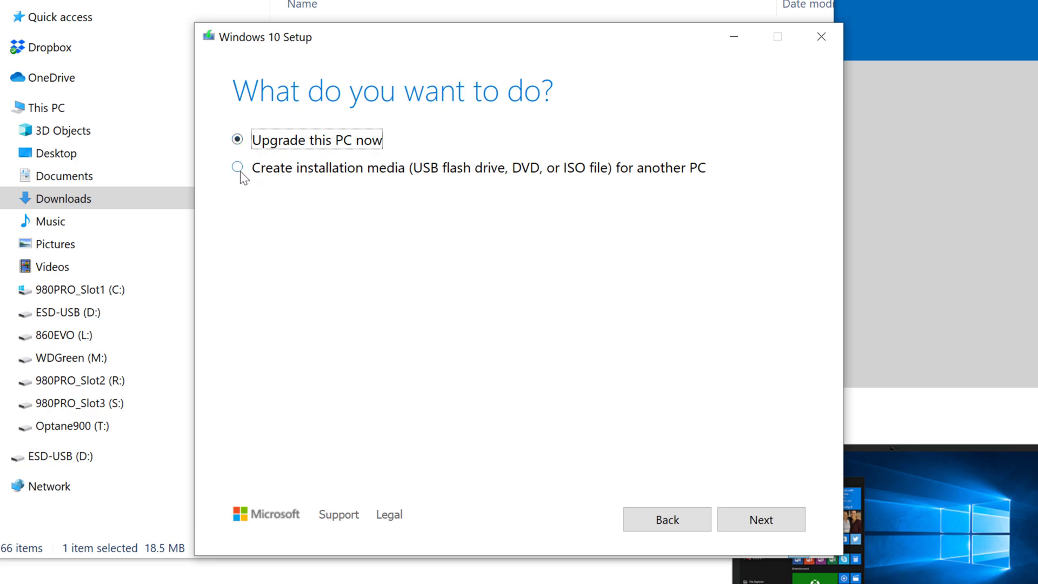
Choose 'Create installation media (USB flash drive, DVD, or ISO file) for another PC' and continue.
{"action": "left_click", "coordinate": [237, 167]}
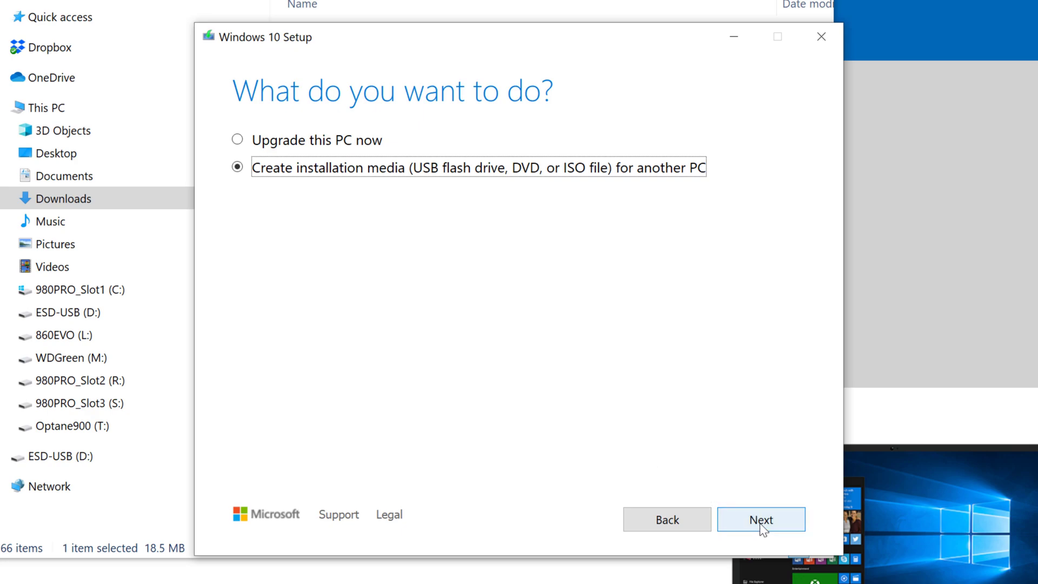
{"action": "left_click", "coordinate": [761, 519]}
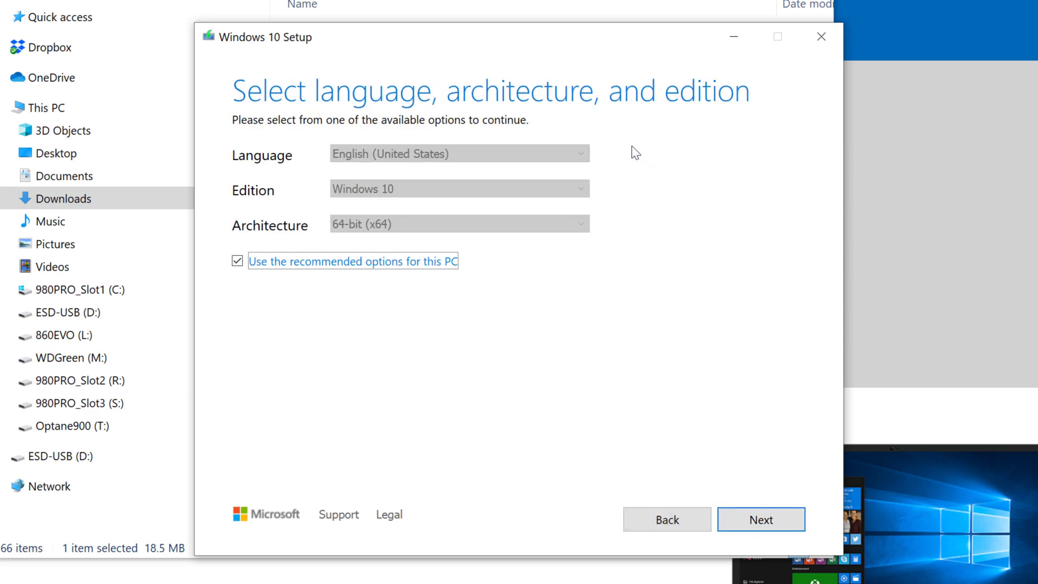
Untick recommended options, keep English (United States), Windows 10, 64-bit (x64), and continue.
{"action": "left_click", "coordinate": [237, 261]}
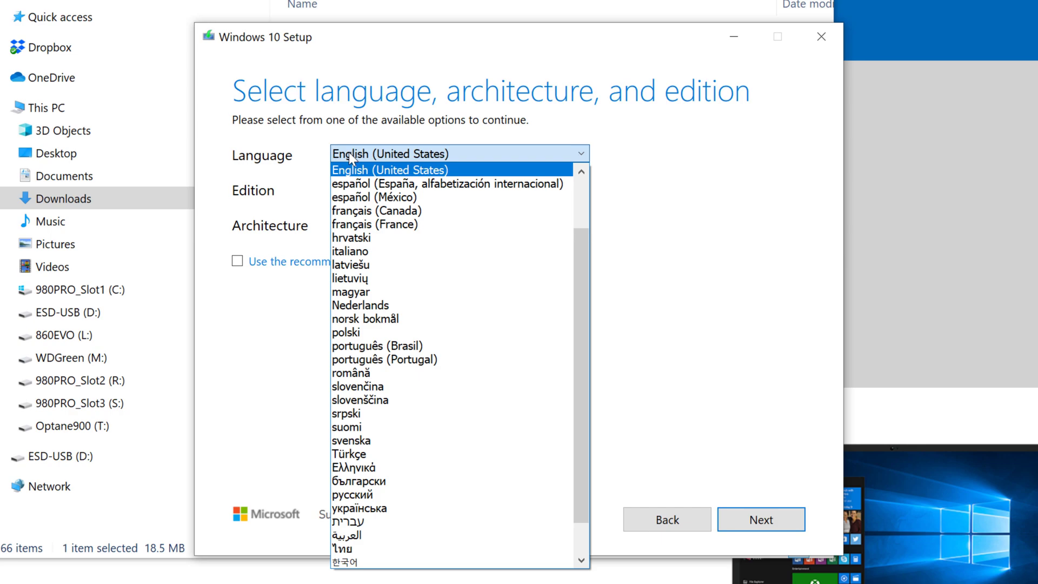
{"action": "left_click", "coordinate": [389, 169]}
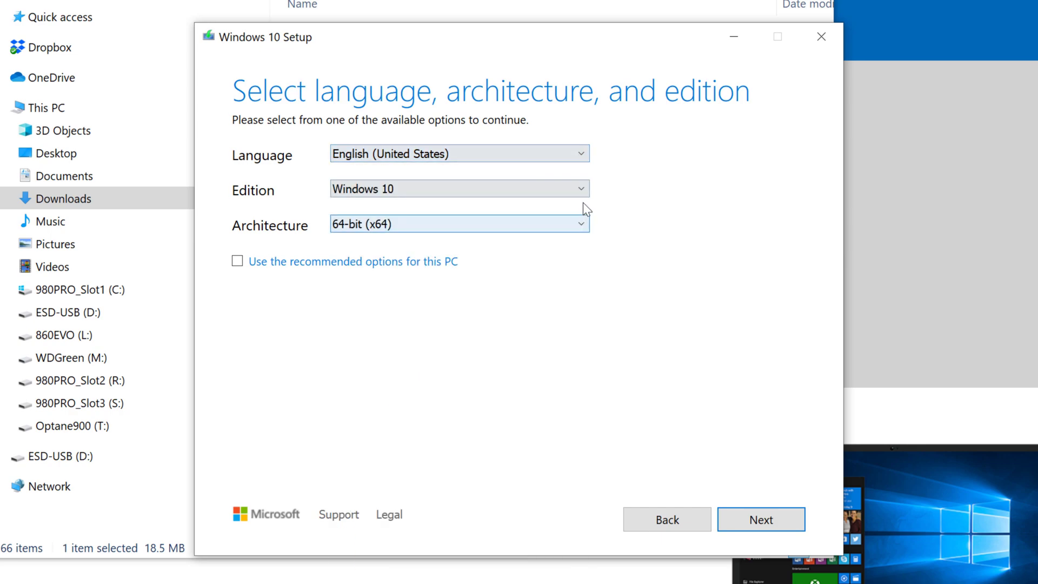
{"action": "left_click", "coordinate": [459, 189]}
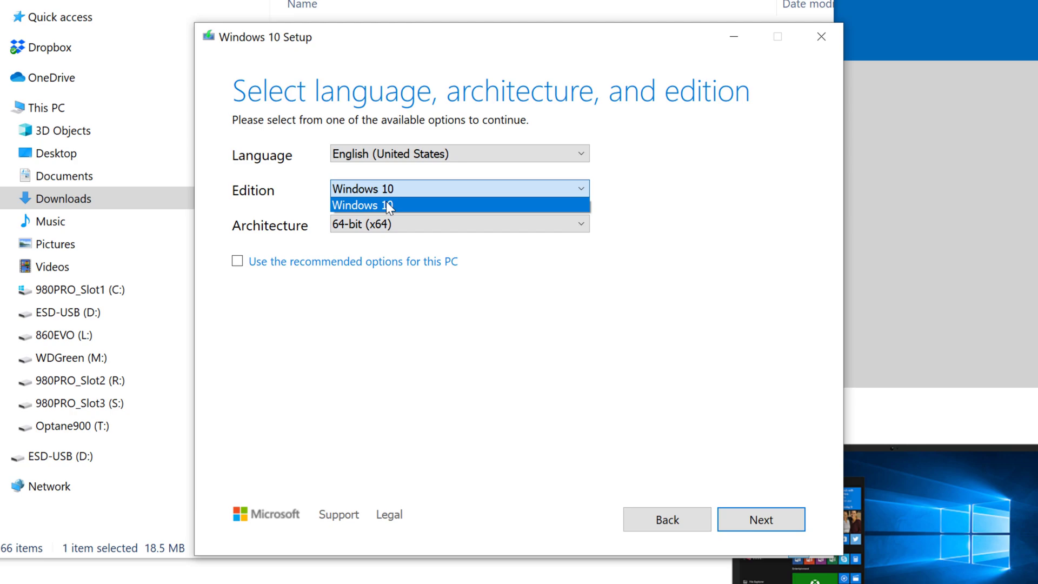
{"action": "left_click", "coordinate": [459, 224]}
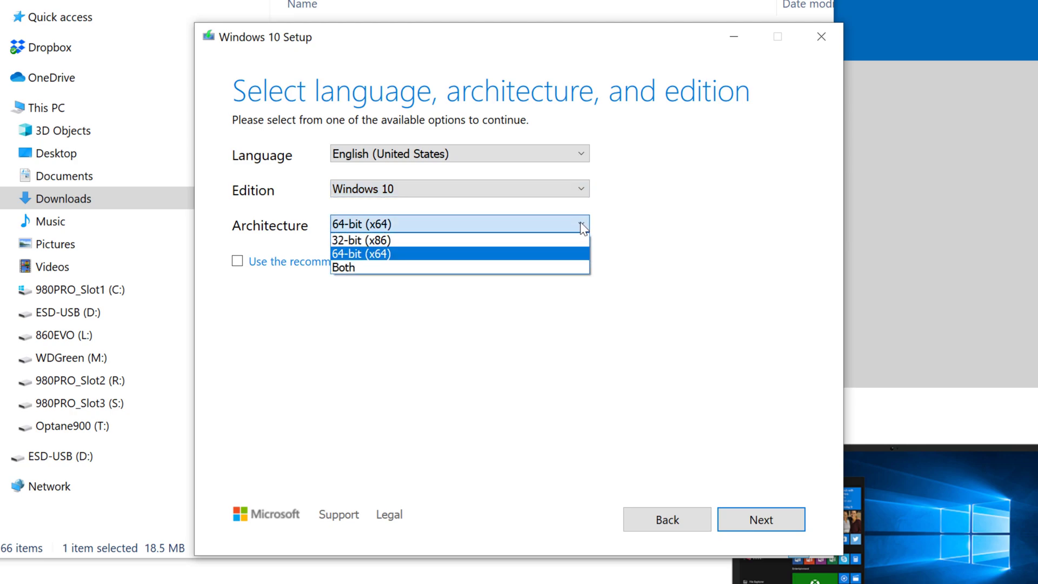
{"action": "mouse_move", "coordinate": [371, 239]}
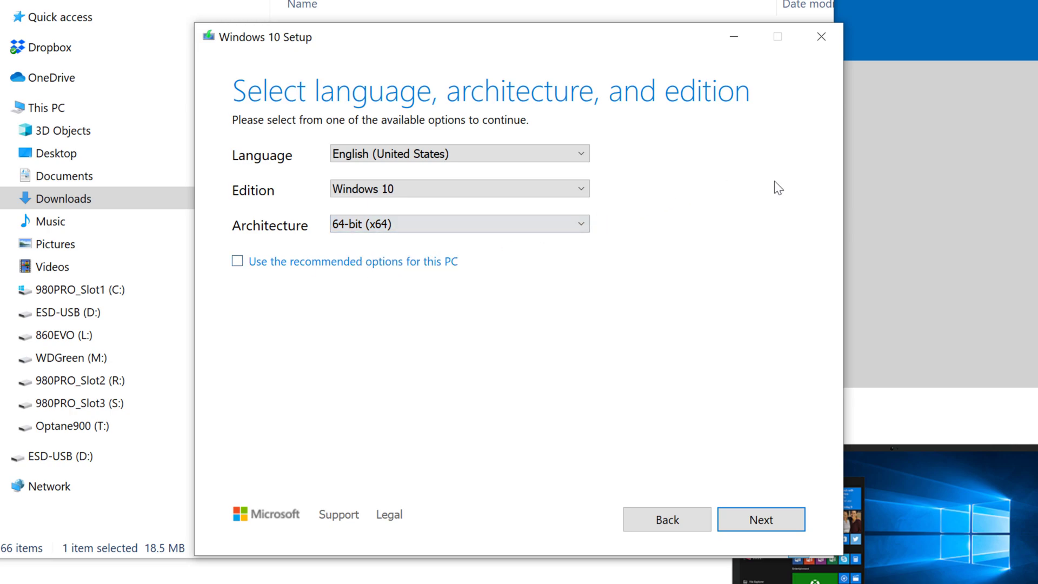
{"action": "mouse_move", "coordinate": [796, 203]}
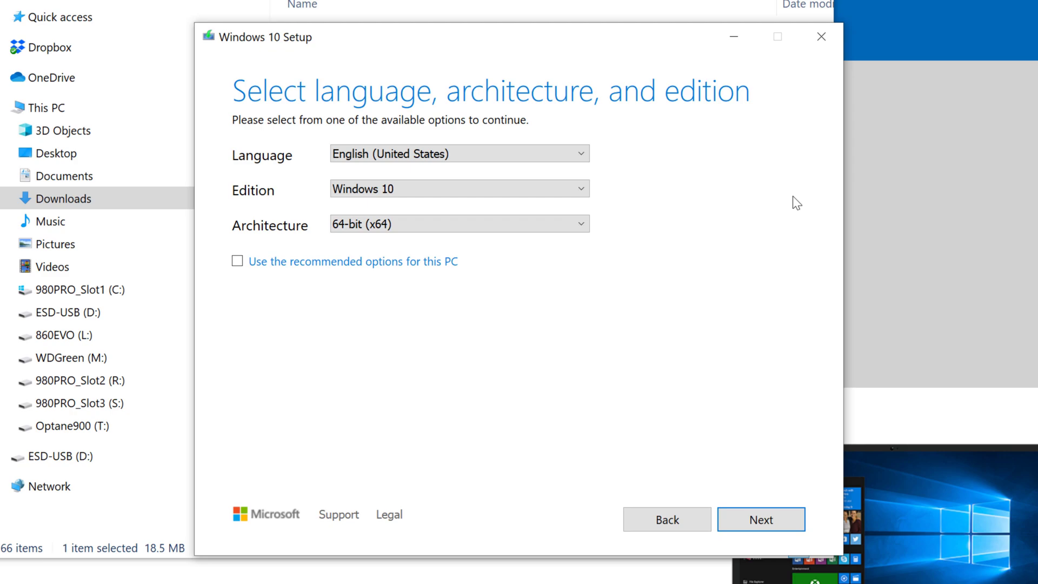
{"action": "mouse_move", "coordinate": [599, 201]}
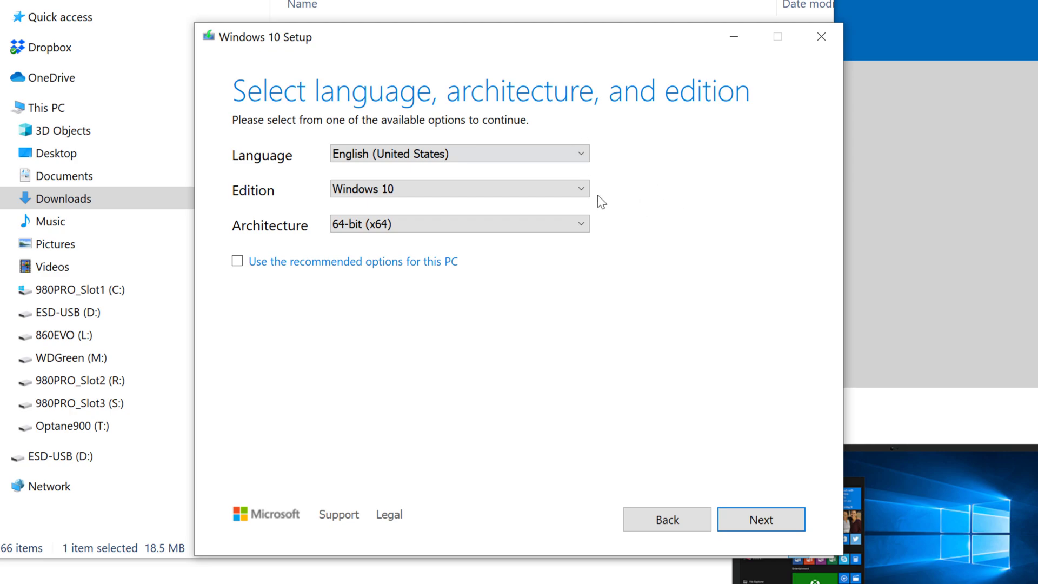
{"action": "left_click", "coordinate": [761, 519]}
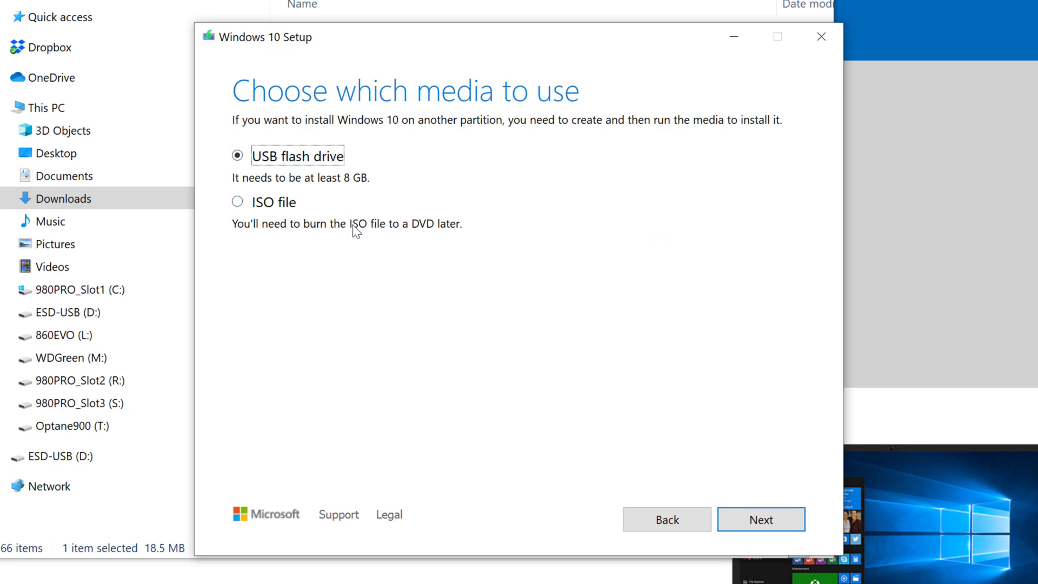
{"action": "mouse_move", "coordinate": [469, 177]}
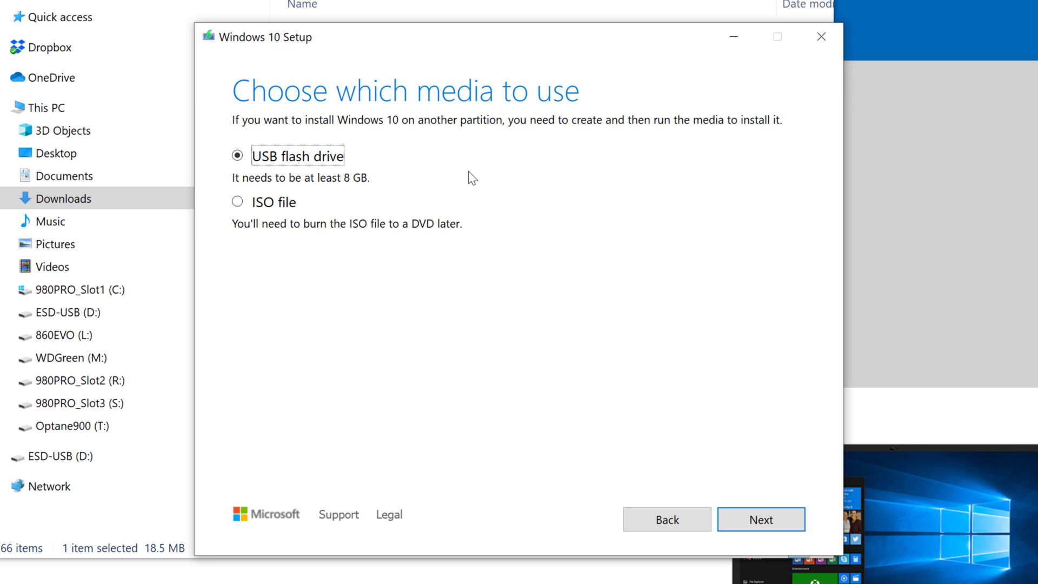
{"action": "mouse_move", "coordinate": [528, 41]}
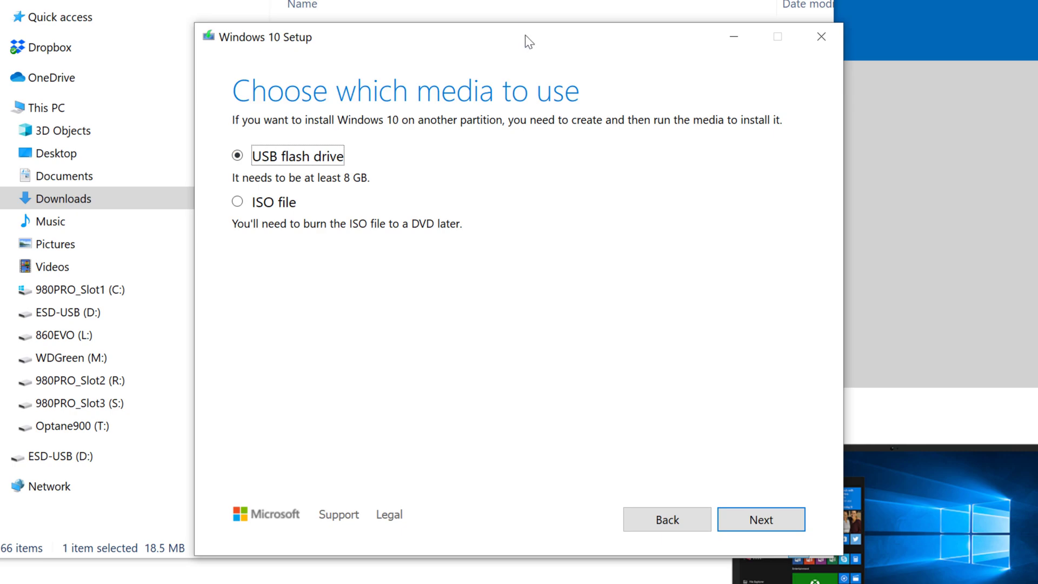
{"action": "mouse_move", "coordinate": [497, 36]}
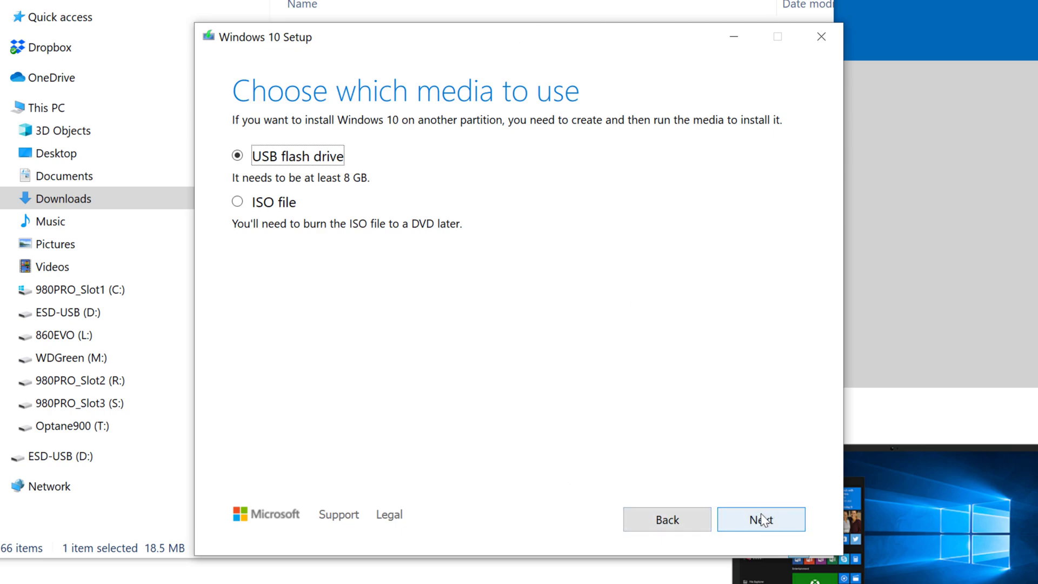
{"action": "left_click", "coordinate": [760, 519]}
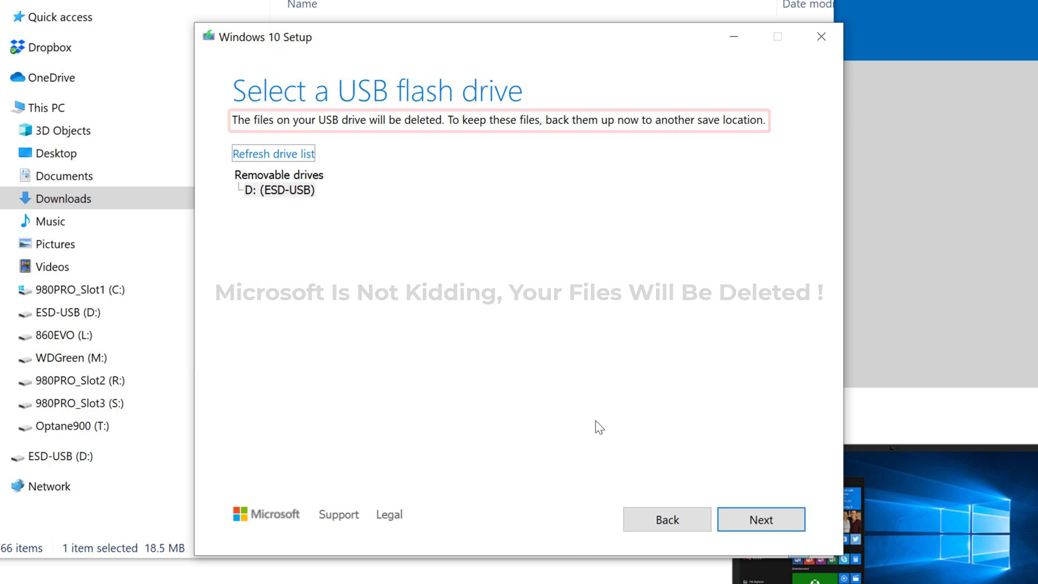
Start downloading Windows 10 onto the D: (ESD-USB) drive.
{"action": "left_click", "coordinate": [761, 519]}
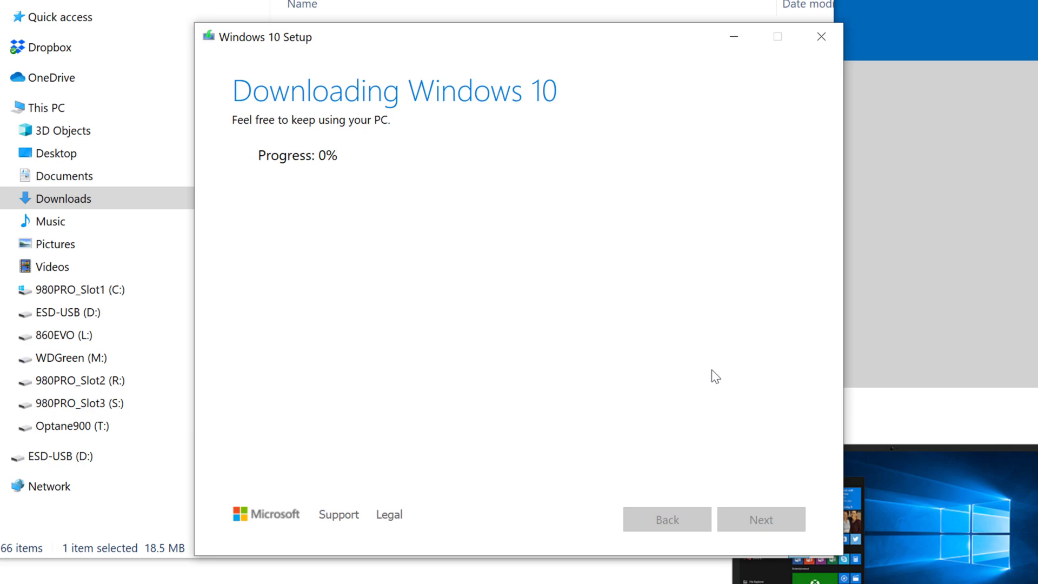